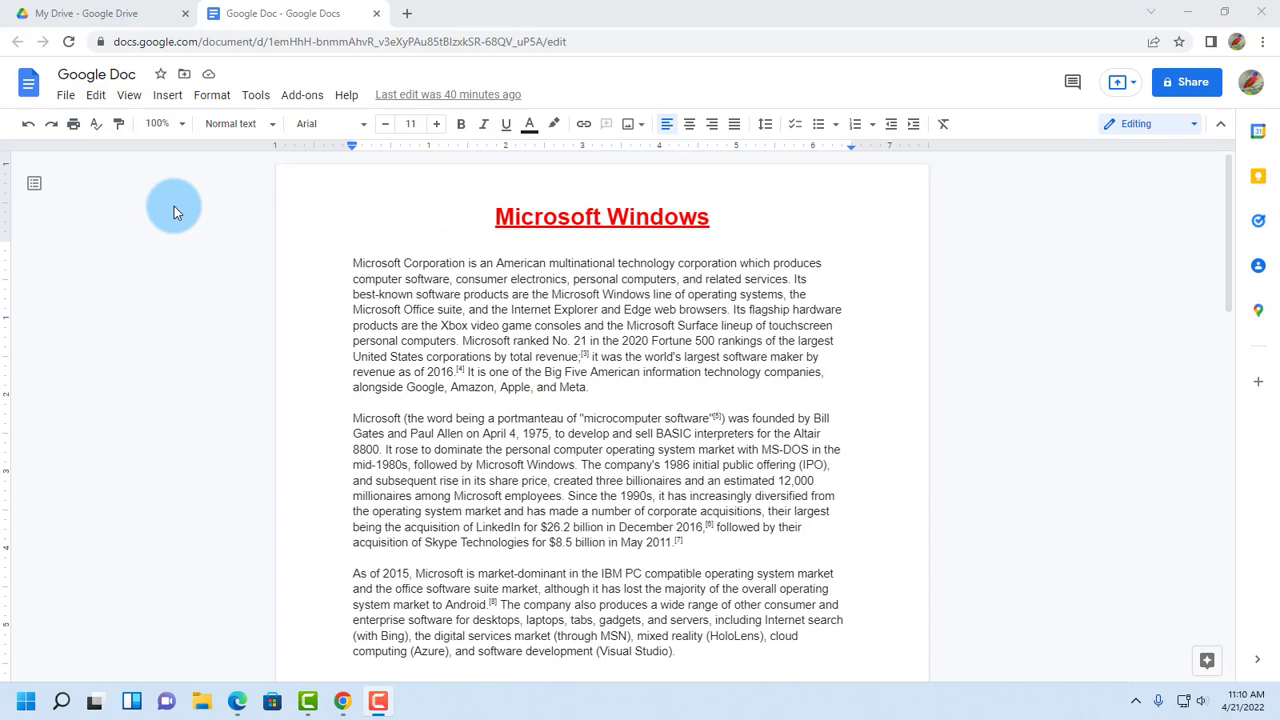
# Step: Start the File > Email > Email this file form for the document
pyautogui.click(66, 96)
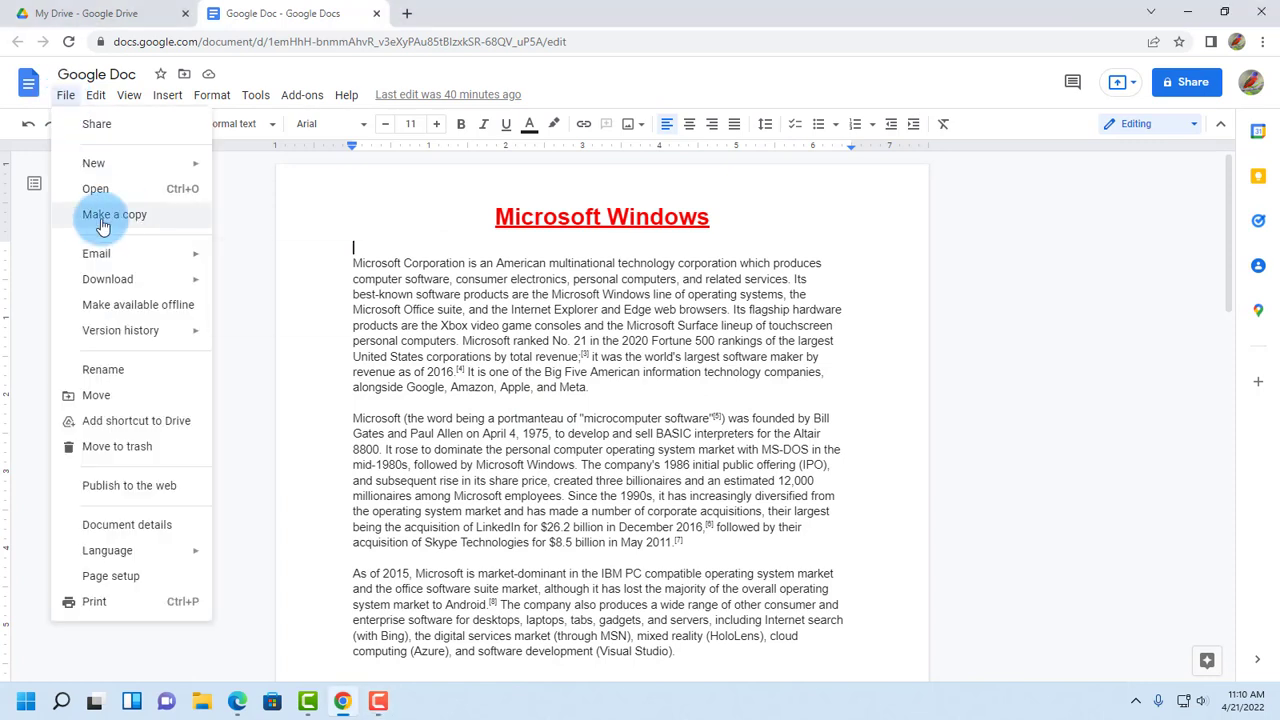
pyautogui.moveTo(96, 252)
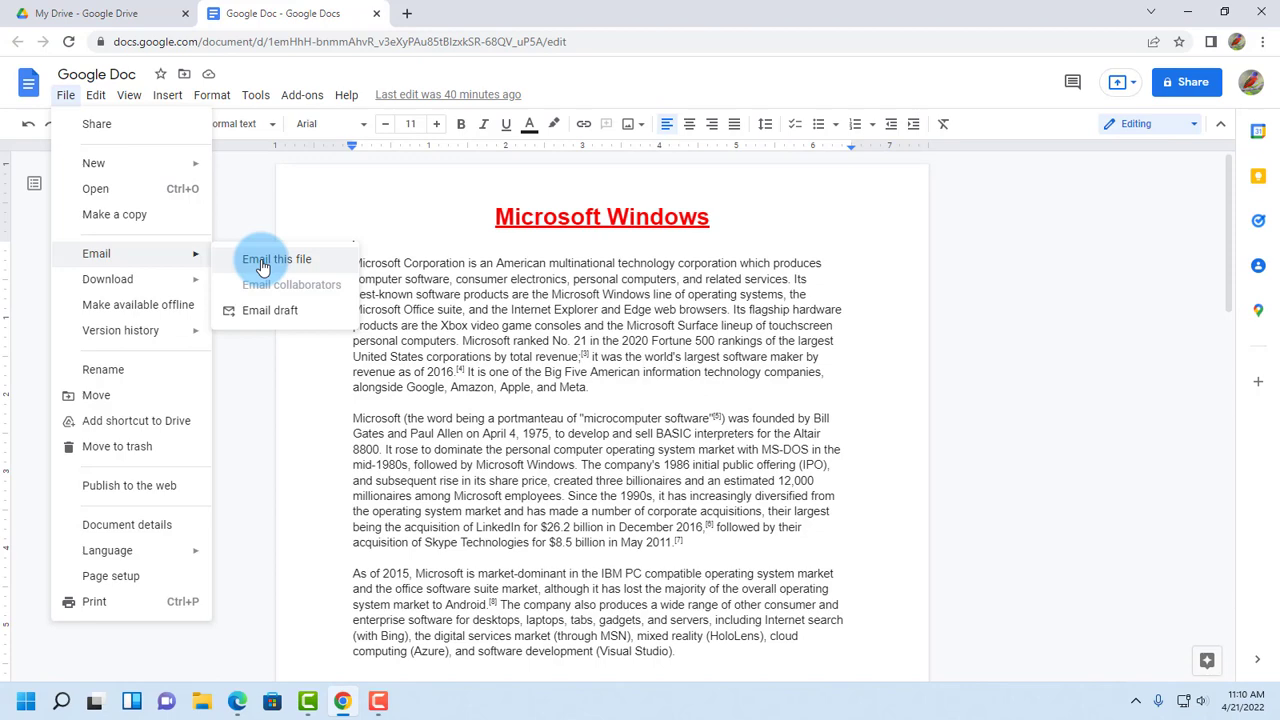
pyautogui.click(276, 260)
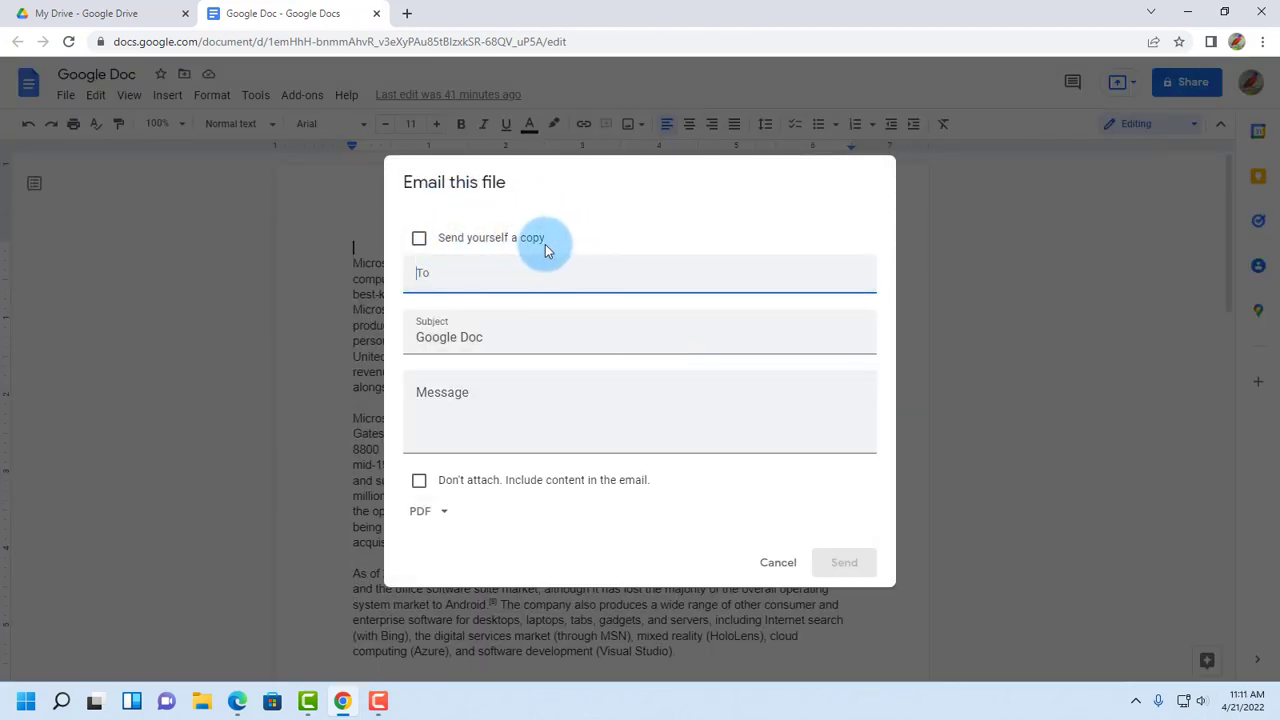
pyautogui.moveTo(444, 218)
pyautogui.write('Gmail')
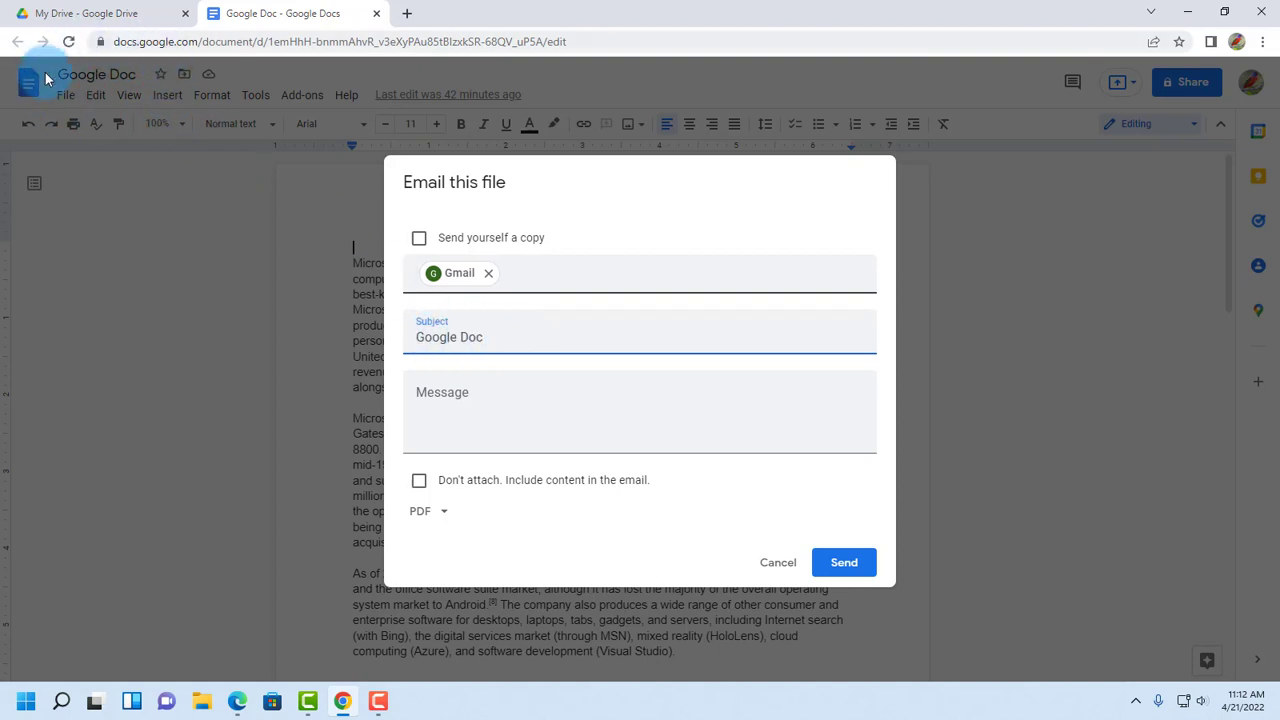
# Step: Send the document as a PDF attachment with subject Google Doc and message "This is the document."
pyautogui.click(486, 348)
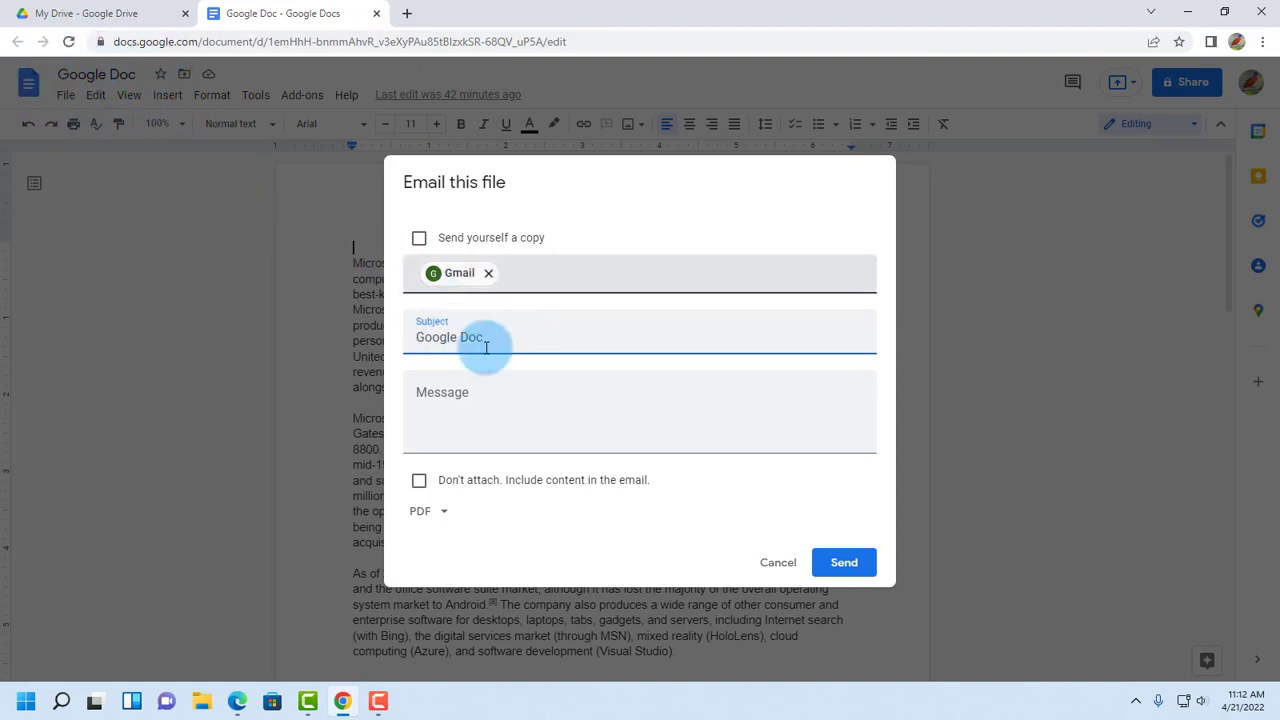
pyautogui.click(556, 400)
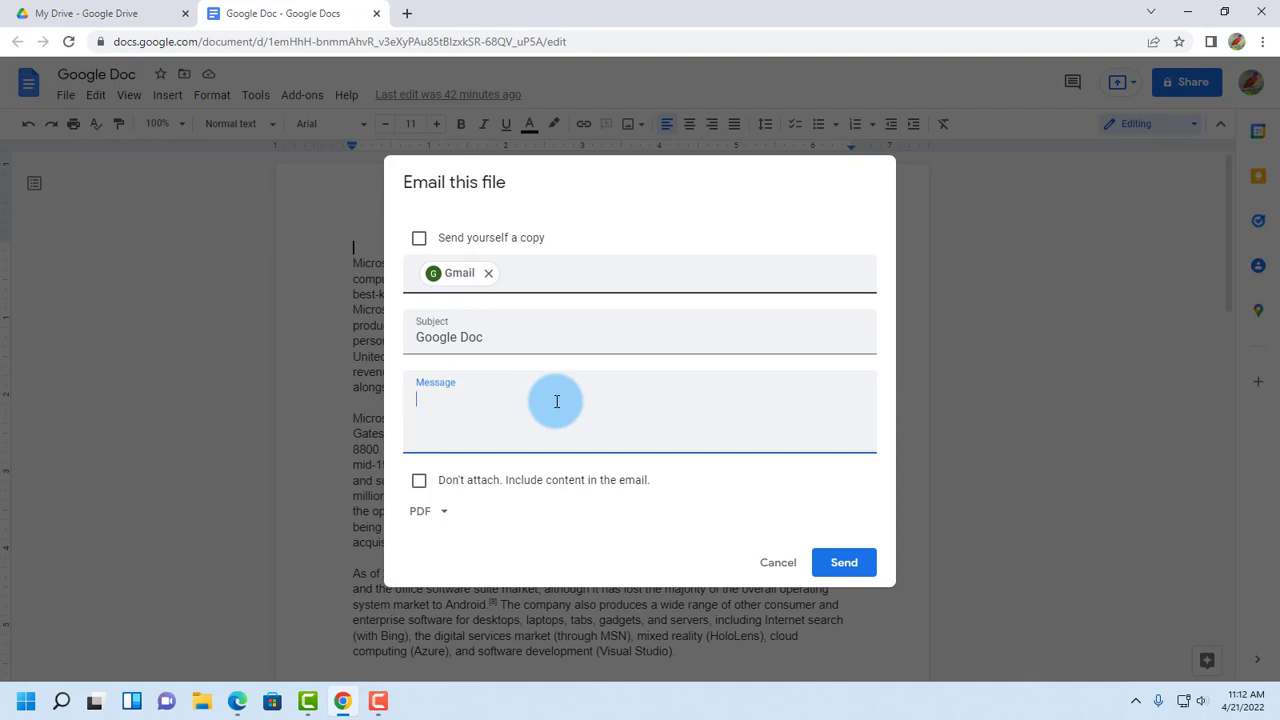
pyautogui.write('This is the document.')
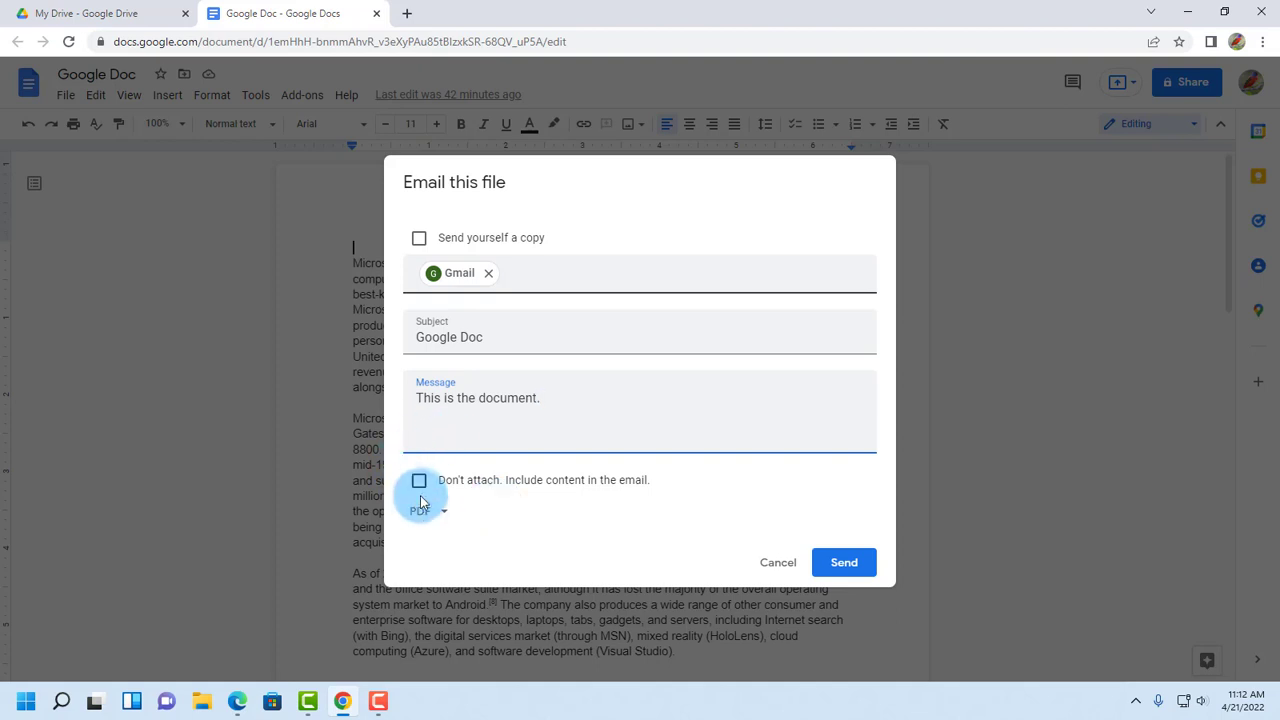
pyautogui.moveTo(618, 432)
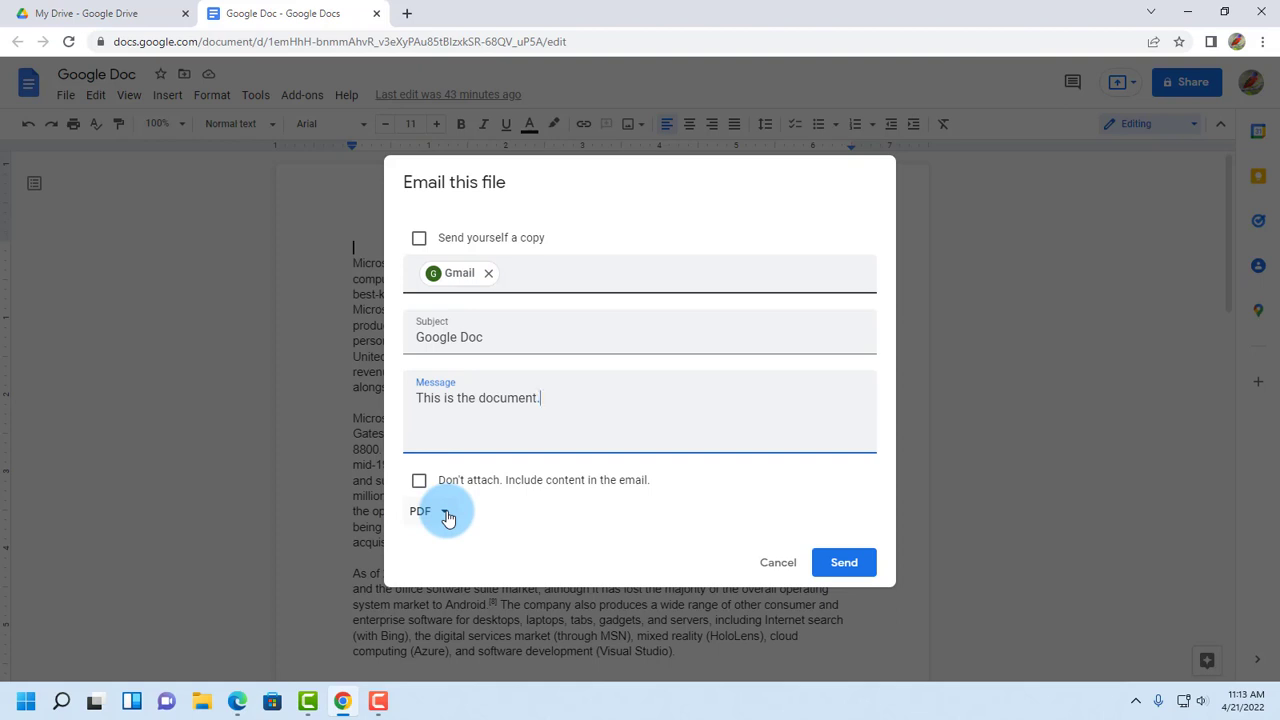
pyautogui.click(430, 512)
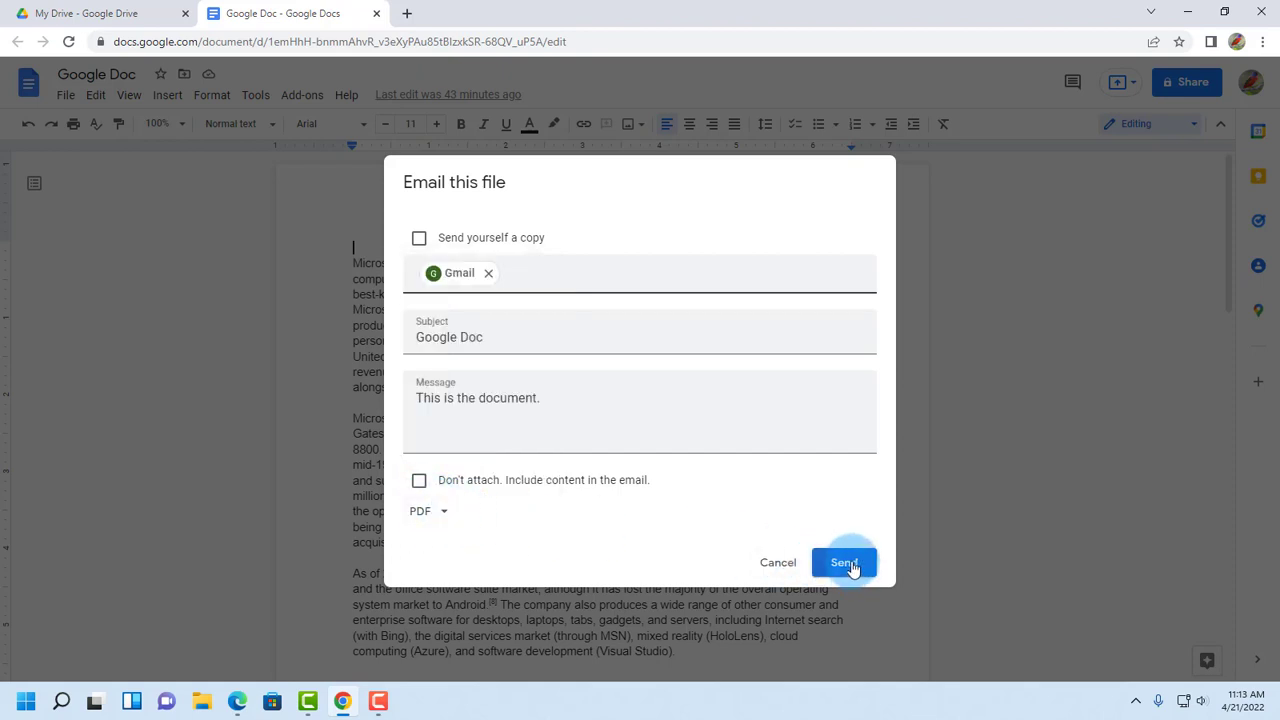
pyautogui.click(844, 562)
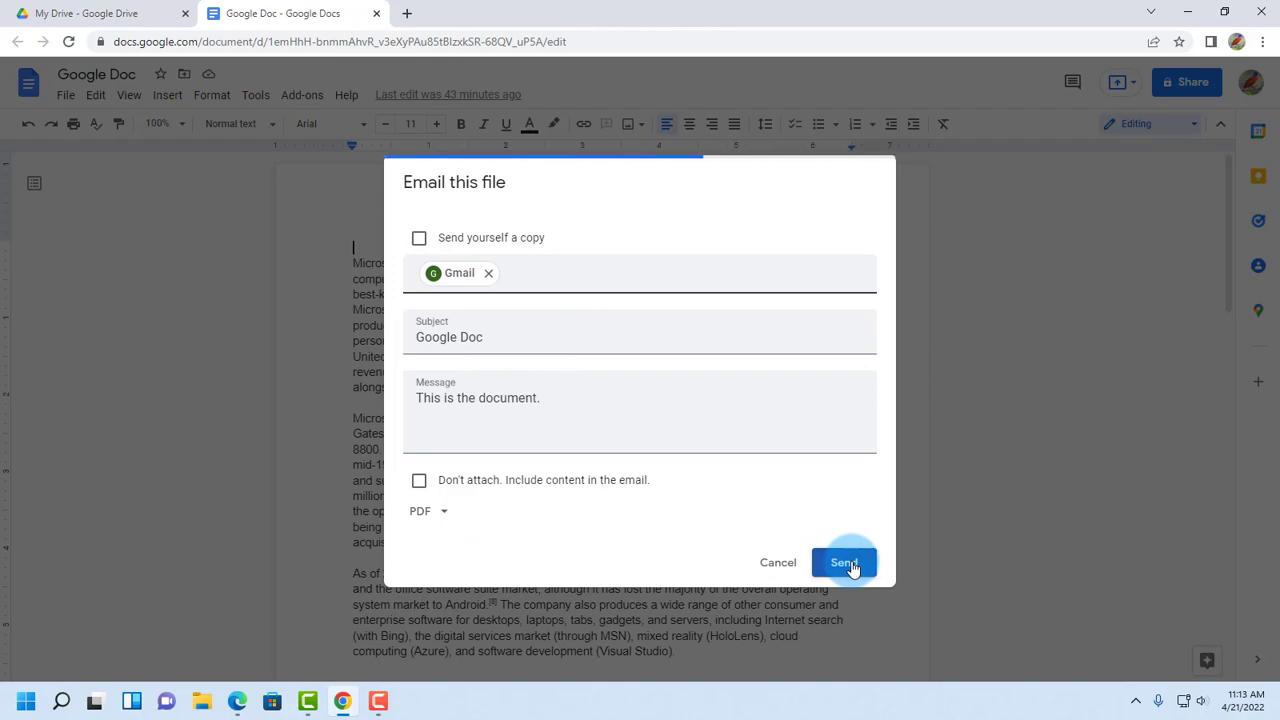
pyautogui.click(844, 562)
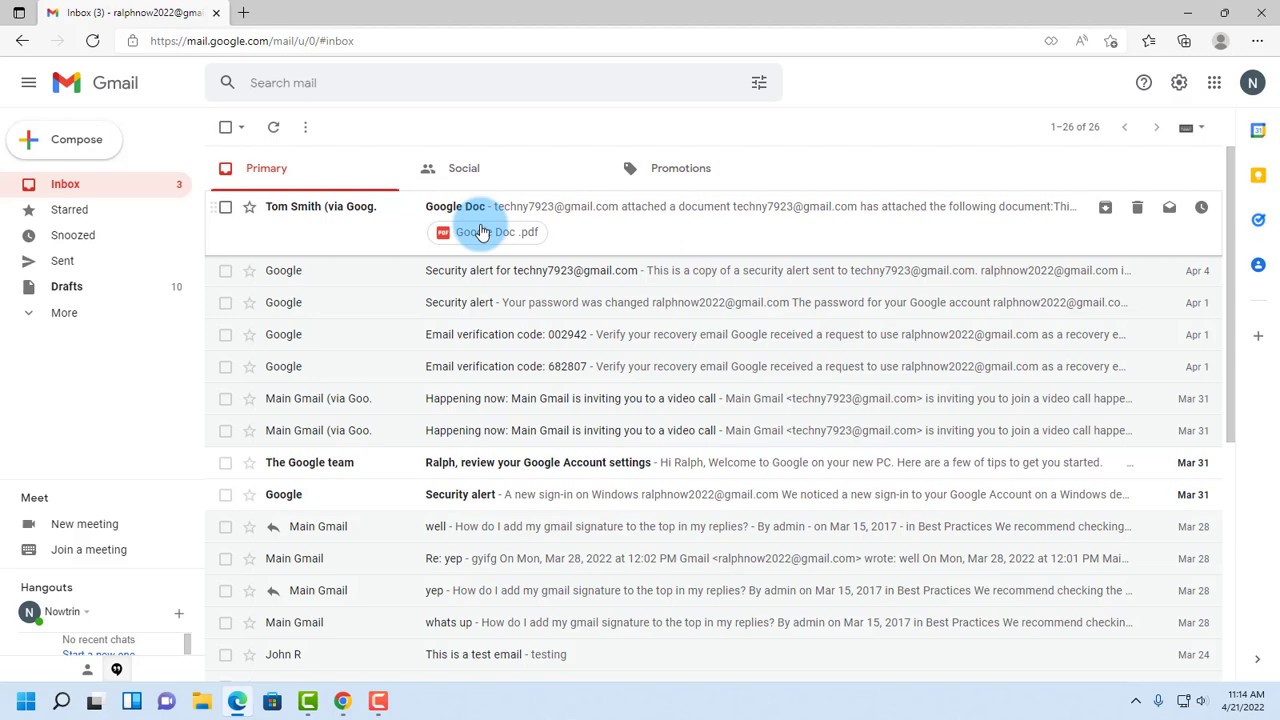
pyautogui.moveTo(528, 232)
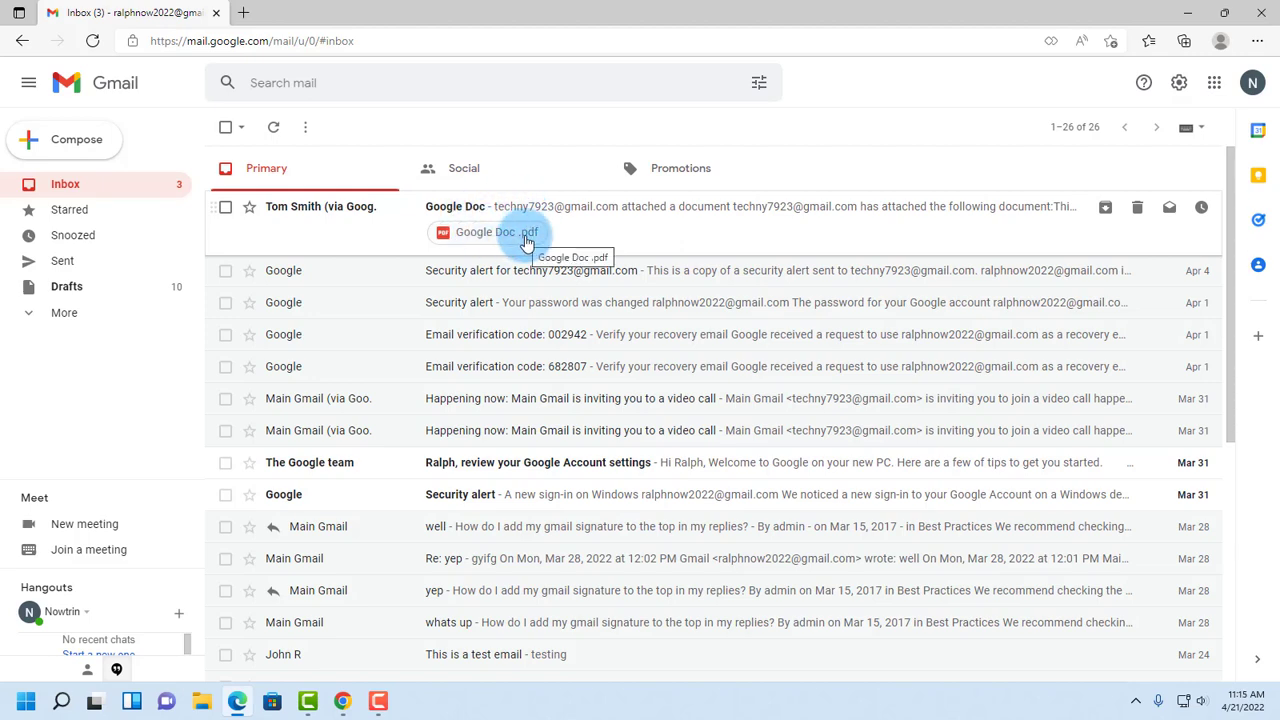
# Step: Preview the received Google Doc.pdf attachment in the Gmail inbox
pyautogui.click(488, 232)
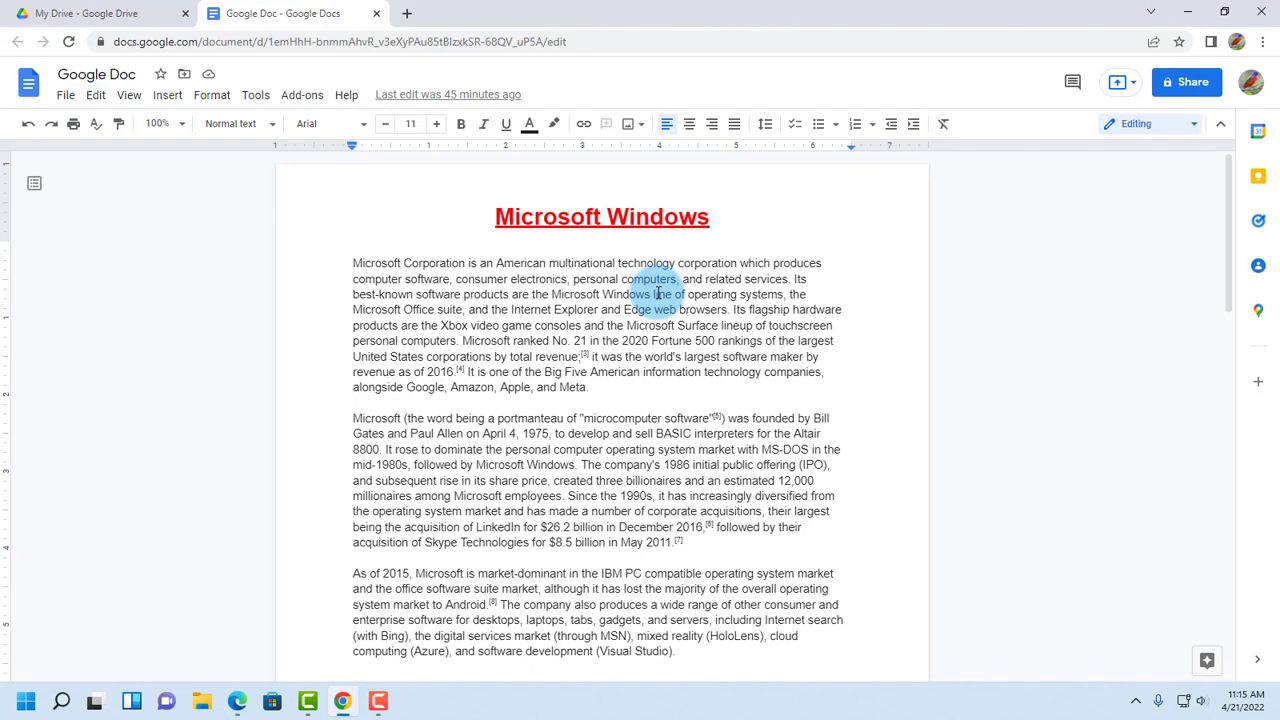
# Step: Address a new email of the document to the Gmail contact with message "Doc"
pyautogui.click(64, 96)
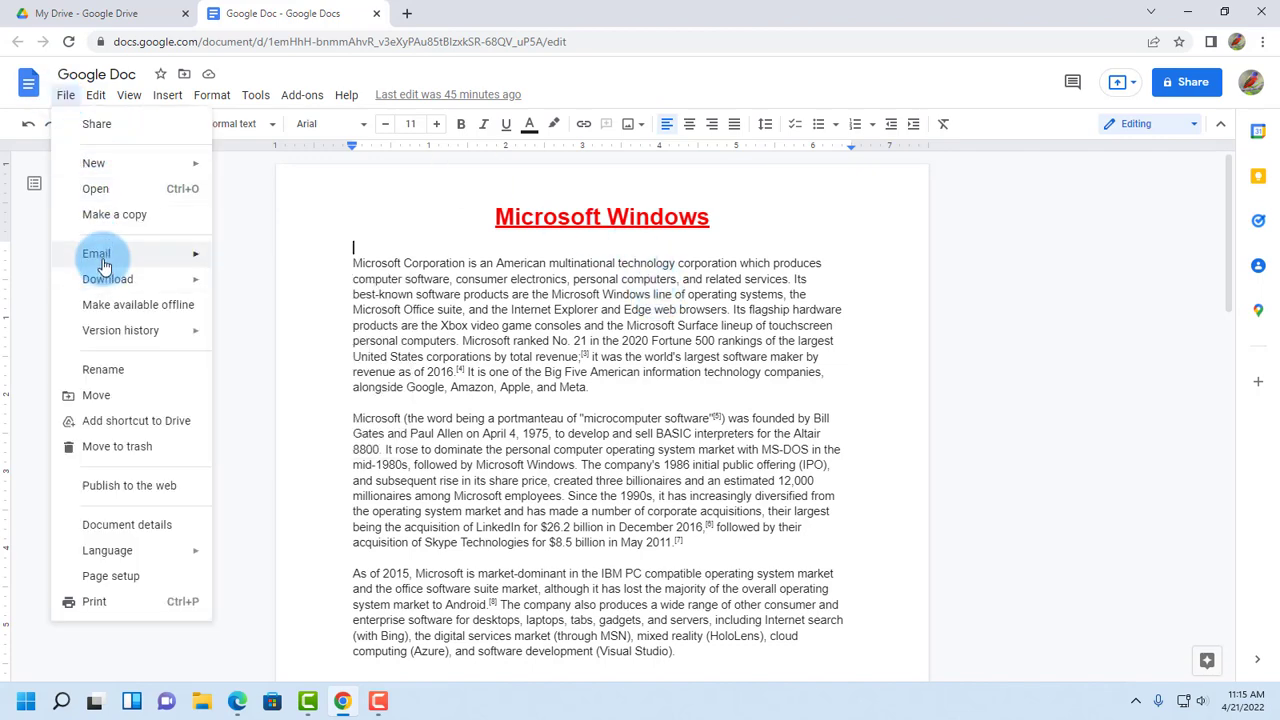
pyautogui.click(96, 252)
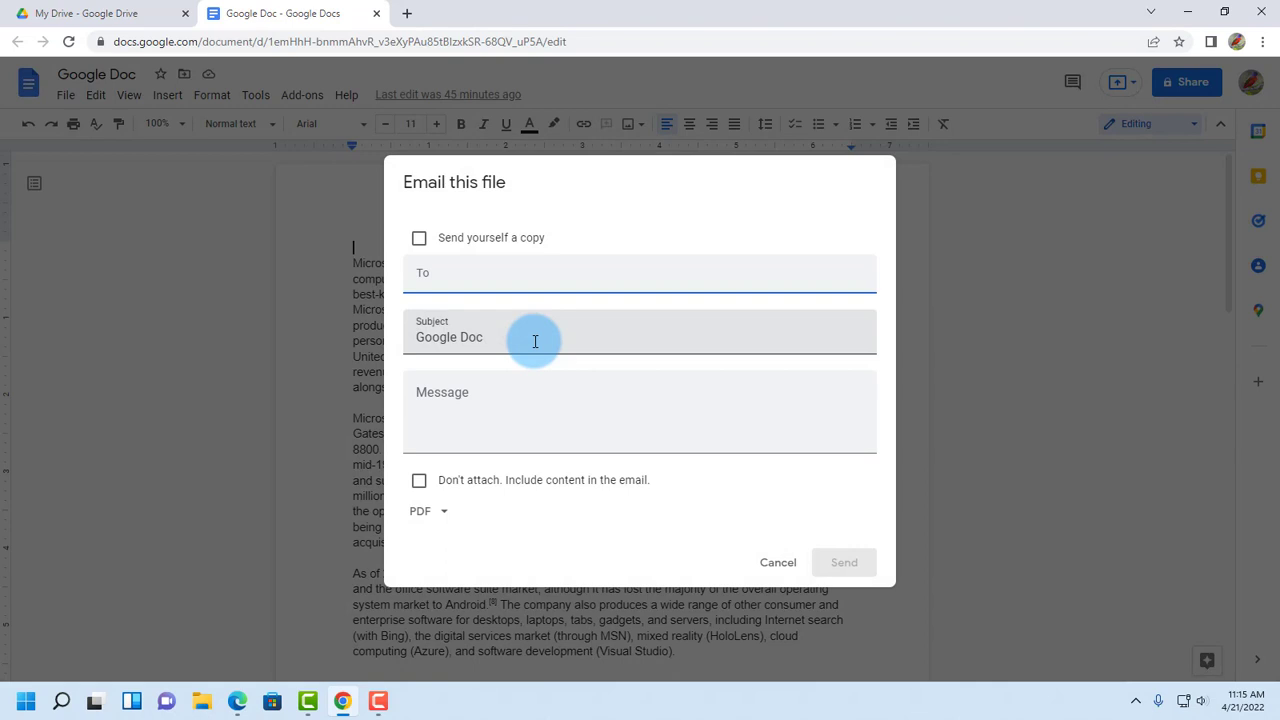
pyautogui.write('Gmail')
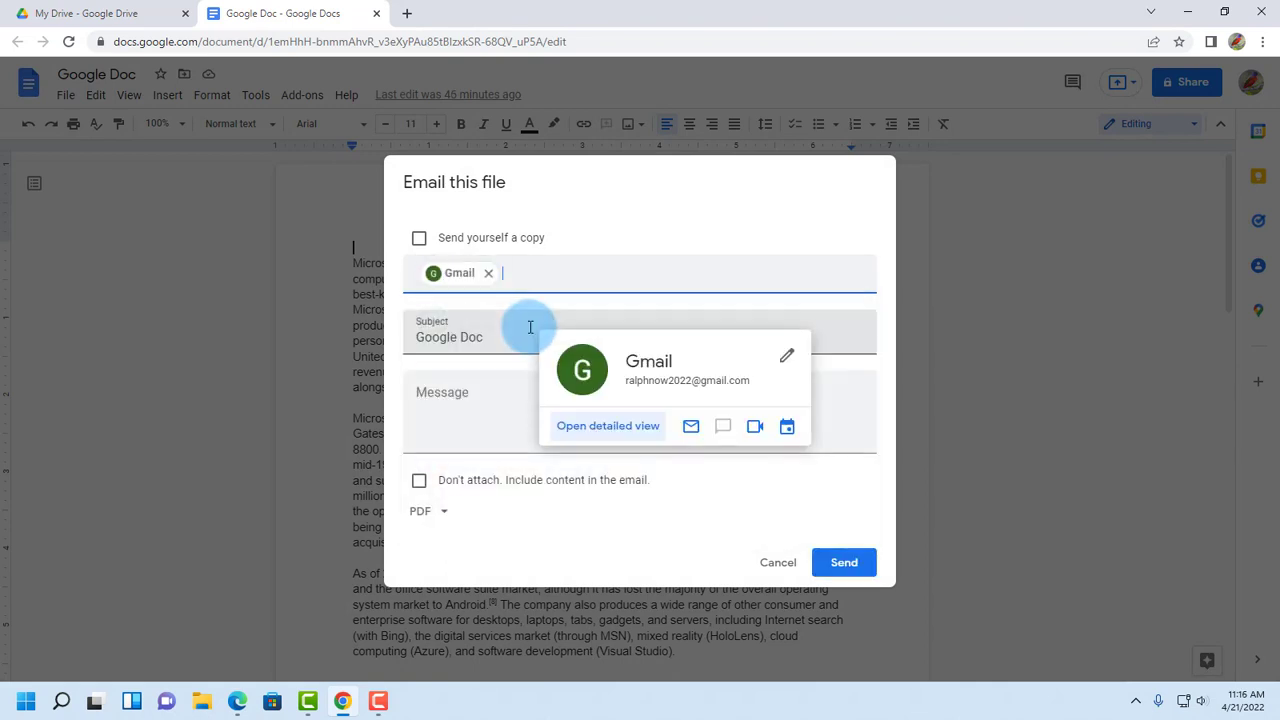
pyautogui.click(468, 336)
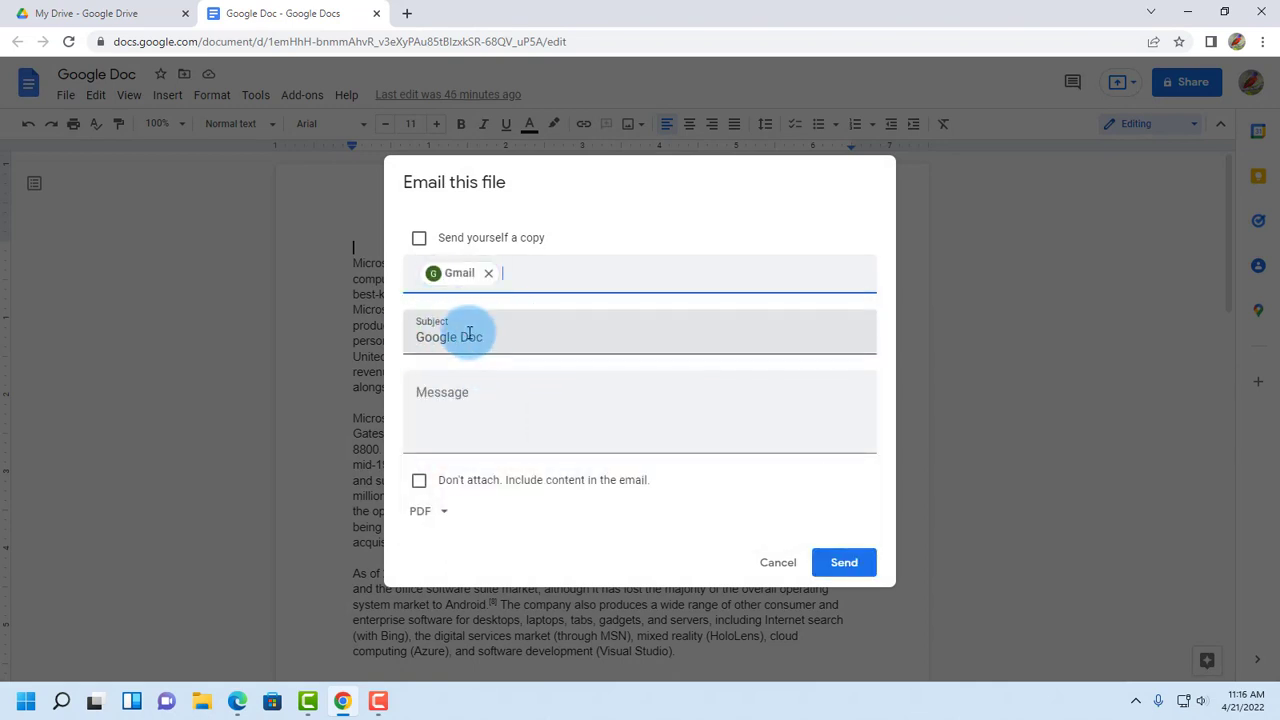
pyautogui.click(520, 404)
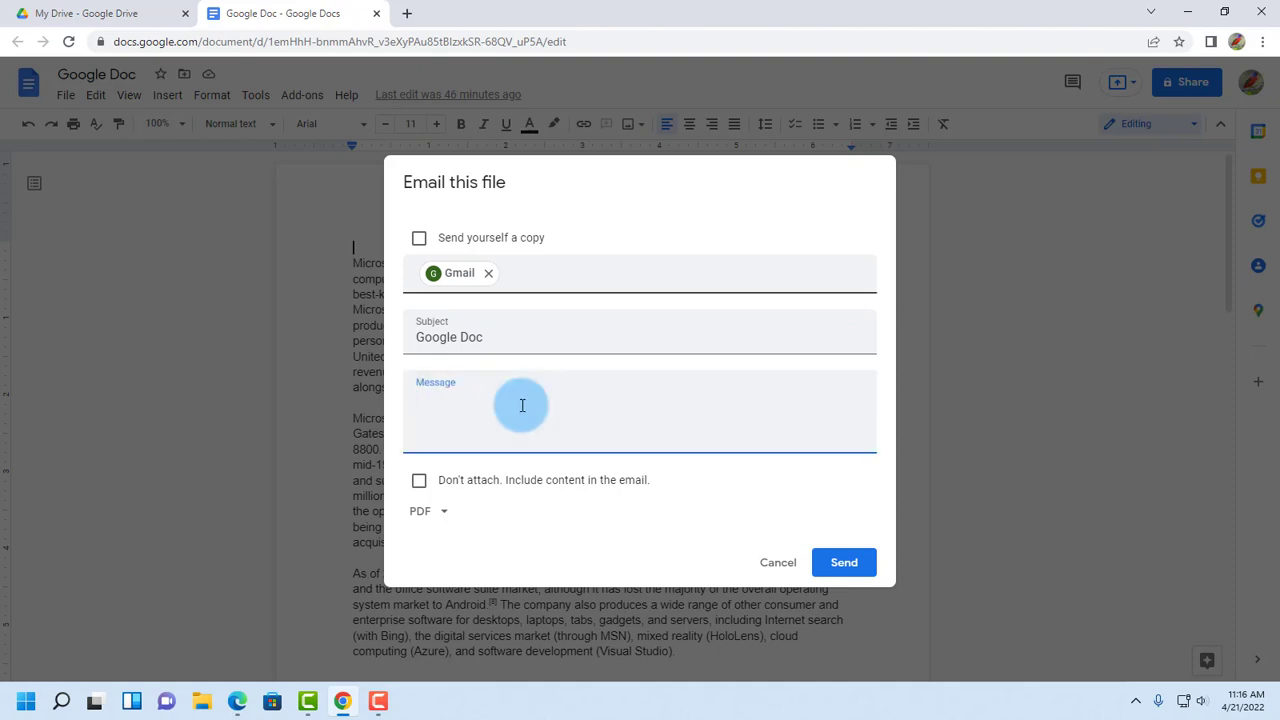
pyautogui.write('Doc')
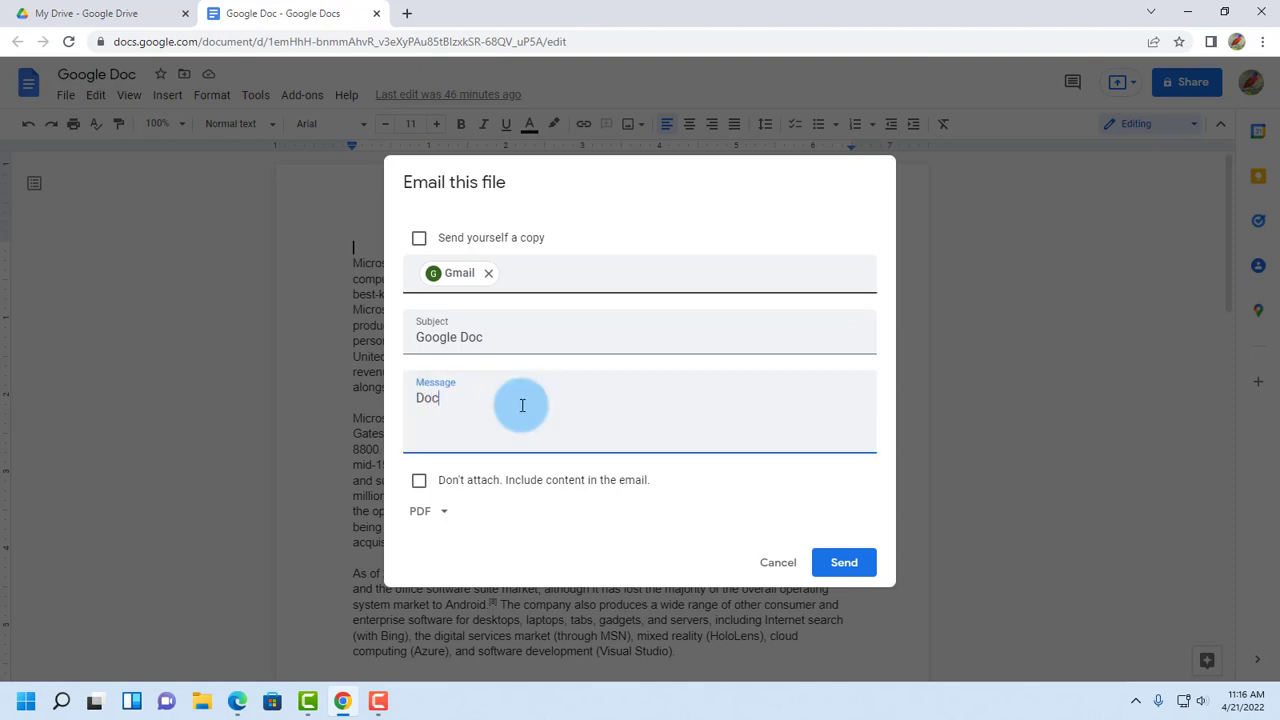
# Step: Send it with Microsoft Word chosen as the attachment format
pyautogui.click(428, 512)
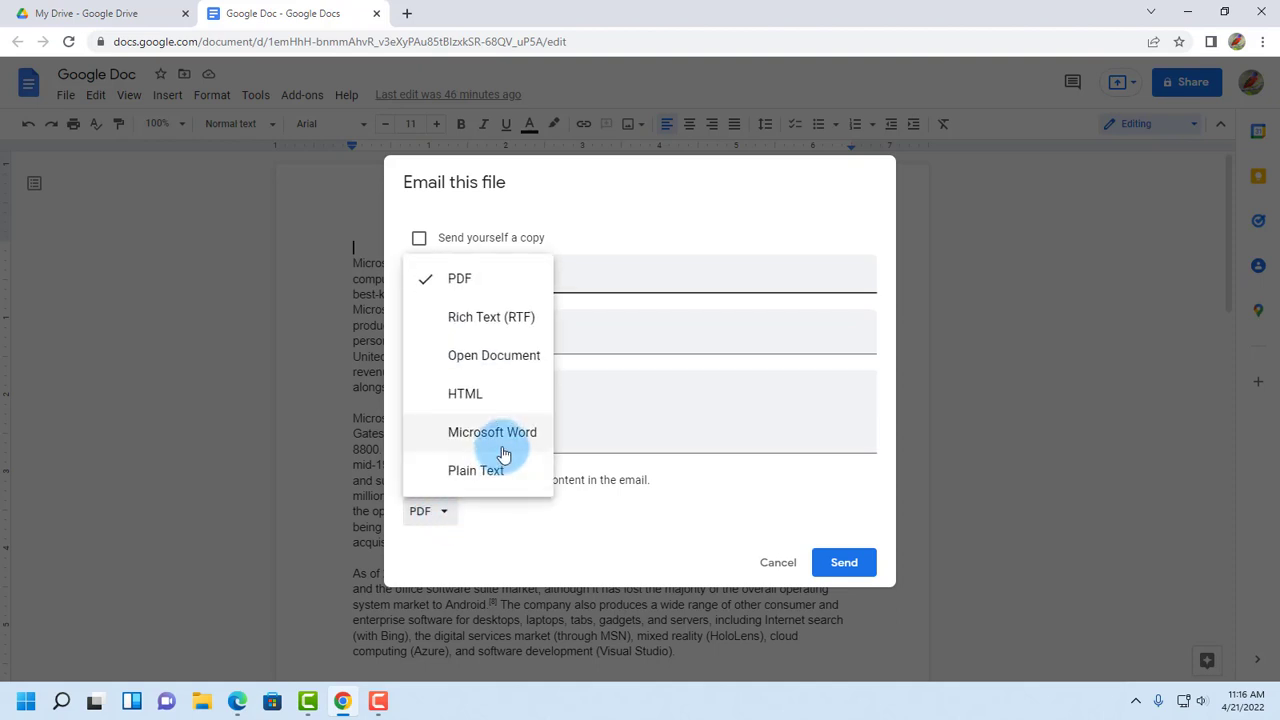
pyautogui.click(492, 432)
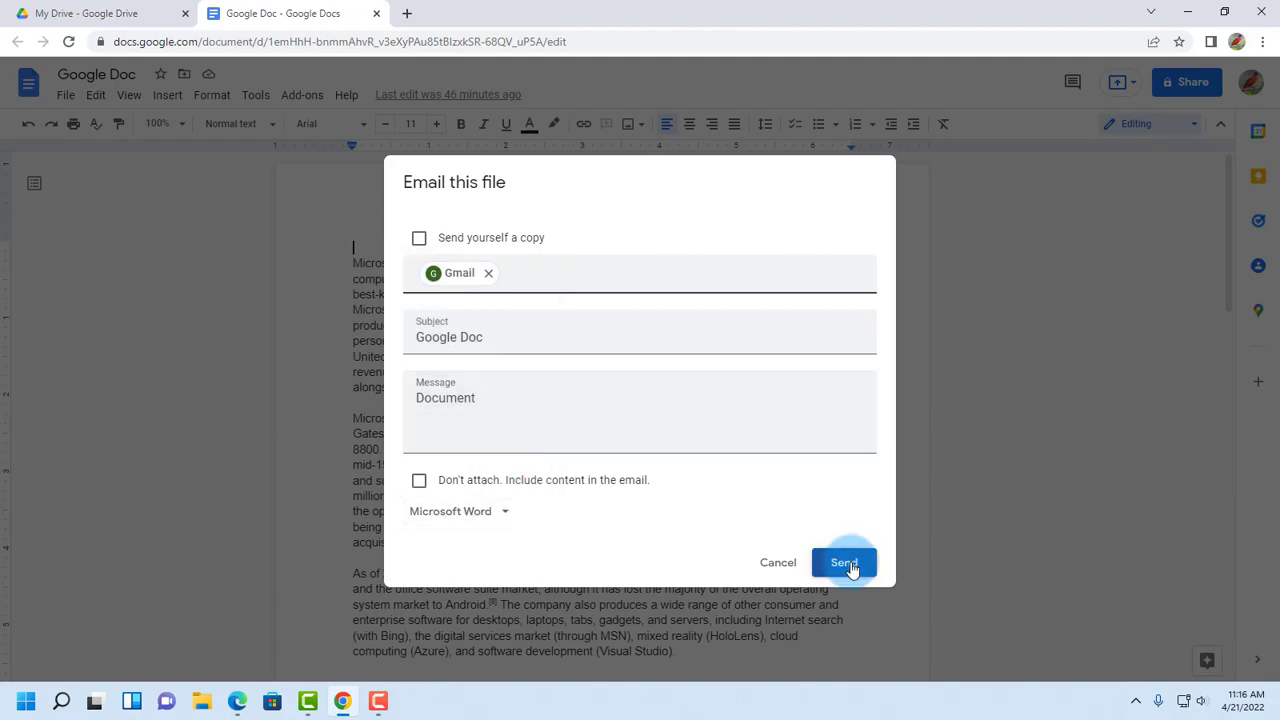
pyautogui.click(844, 562)
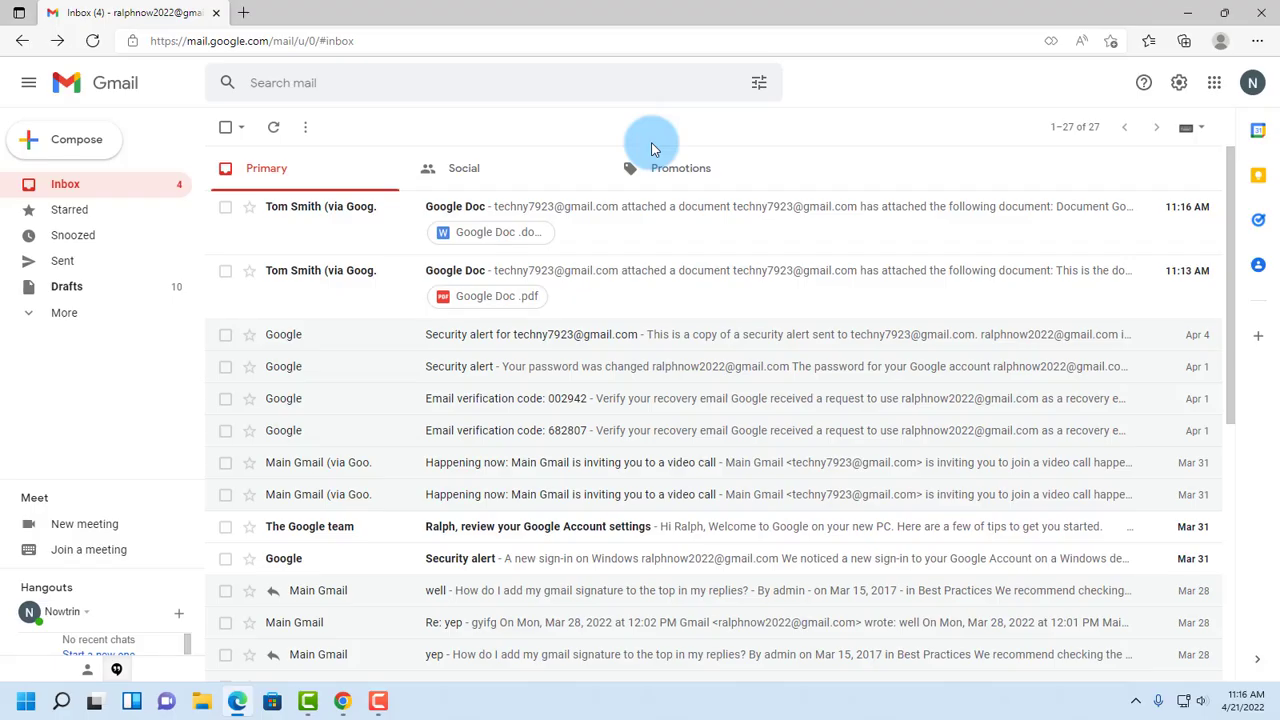
pyautogui.moveTo(544, 232)
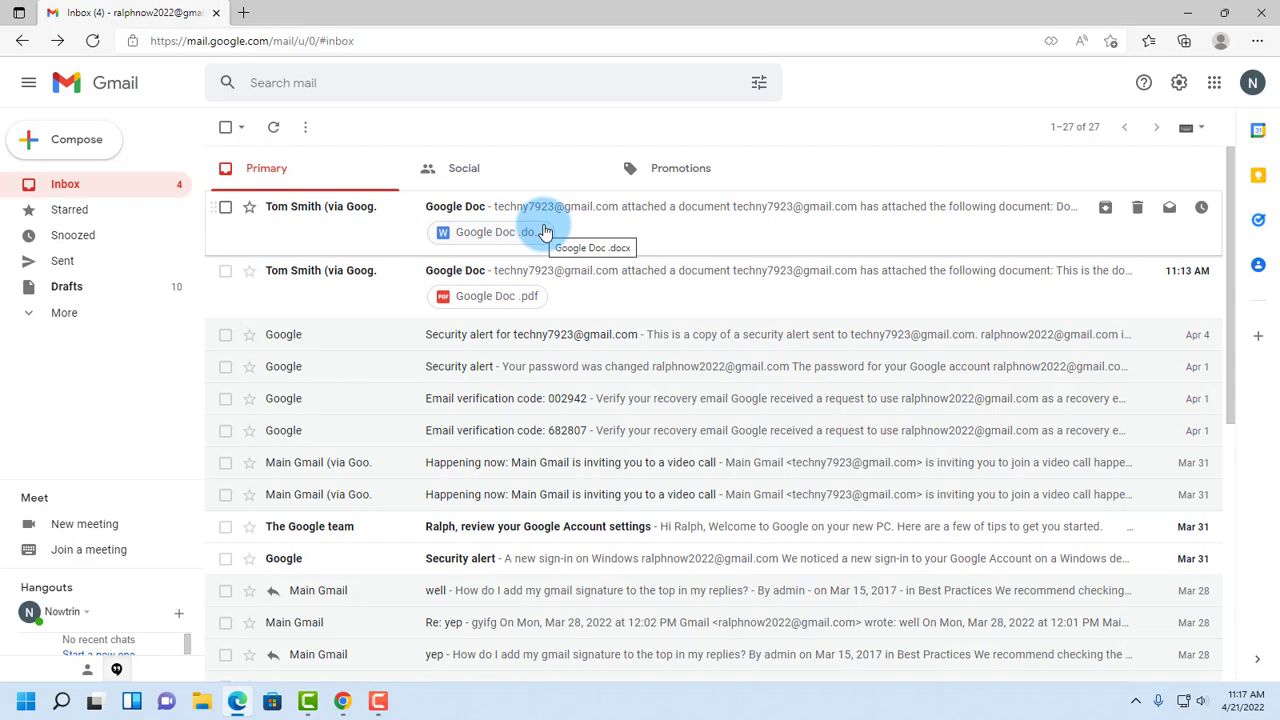
# Step: Check the new Google Doc email with the Google Doc.docx attachment in Gmail
pyautogui.click(490, 232)
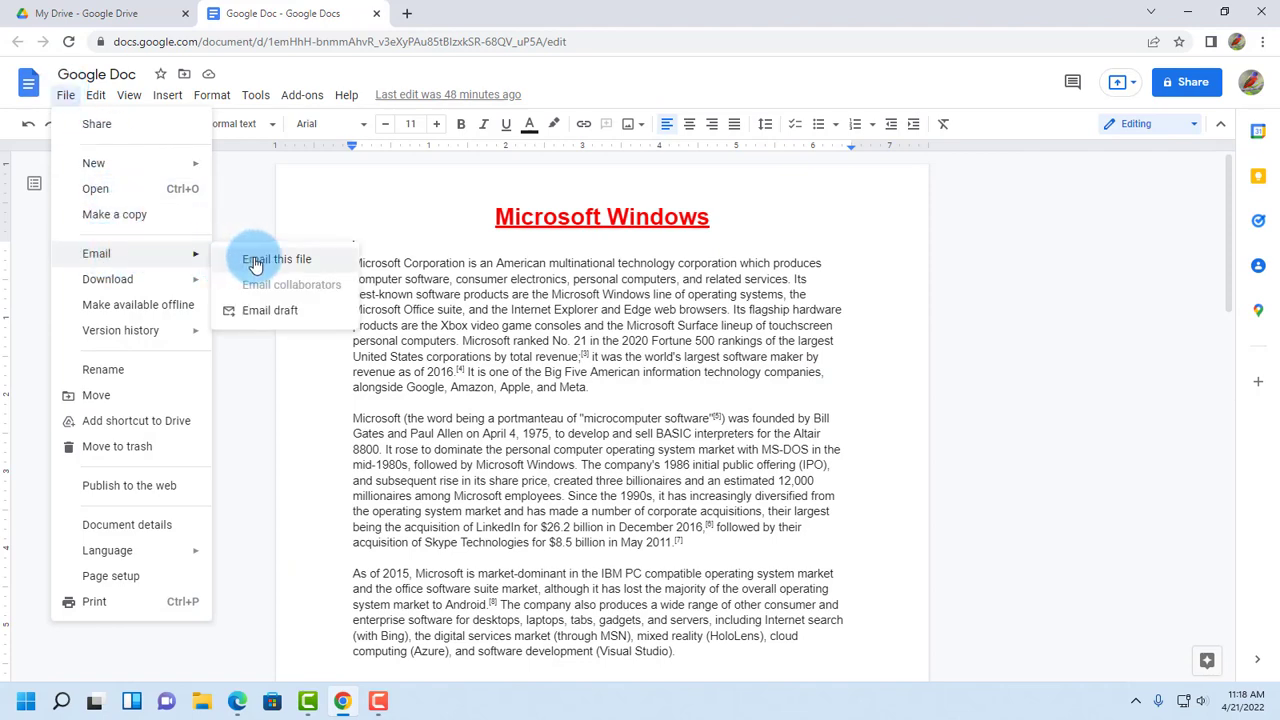
# Step: Email the document to the Gmail contact with its content included in the body instead of attached
pyautogui.click(276, 260)
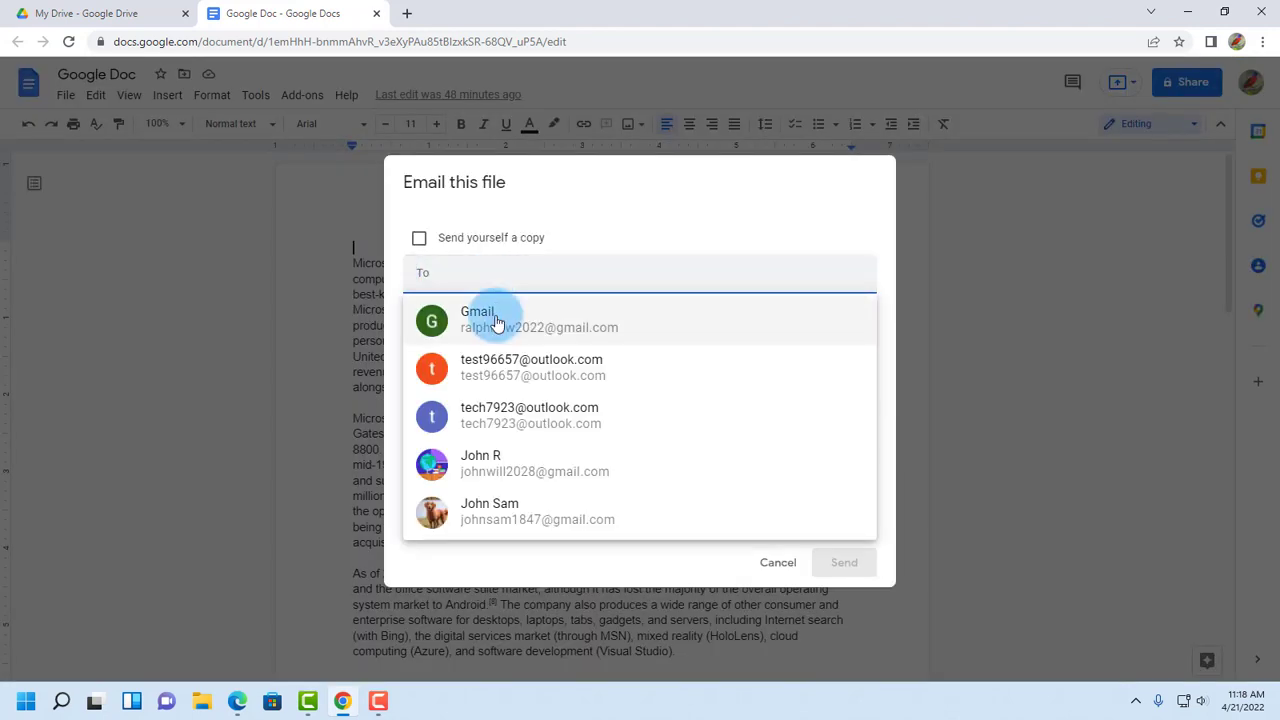
pyautogui.click(496, 320)
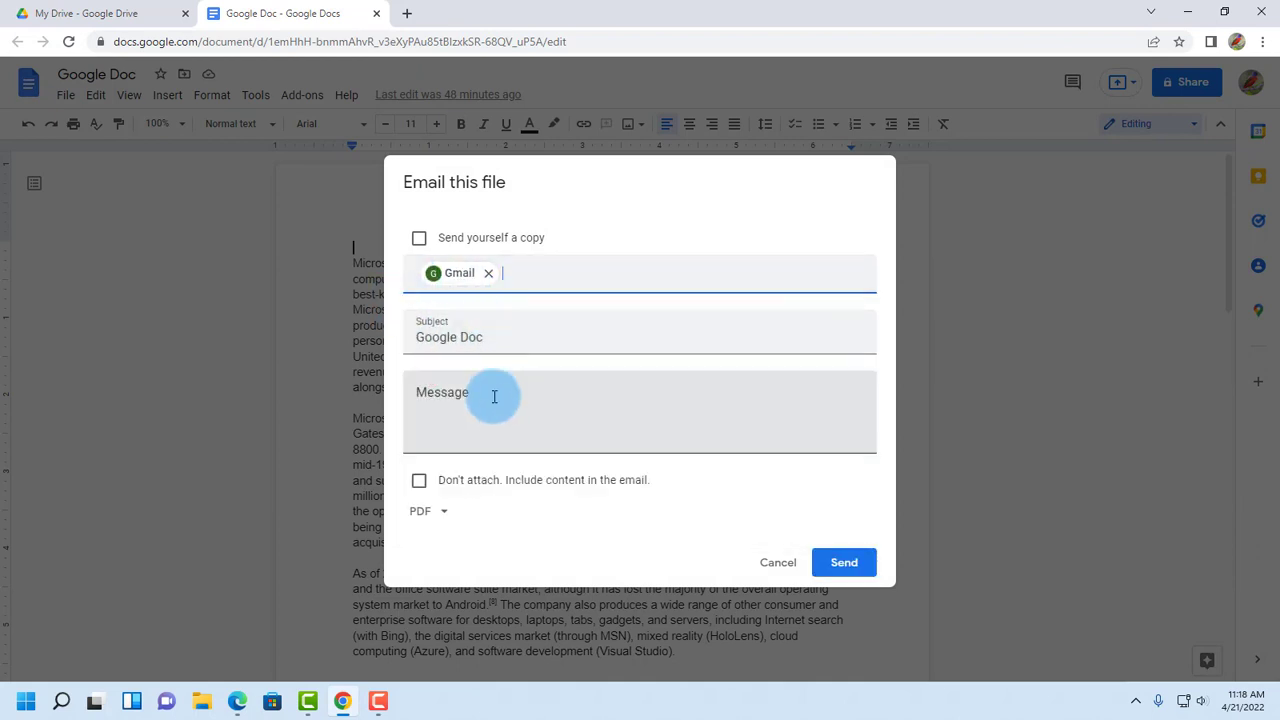
pyautogui.write('Document')
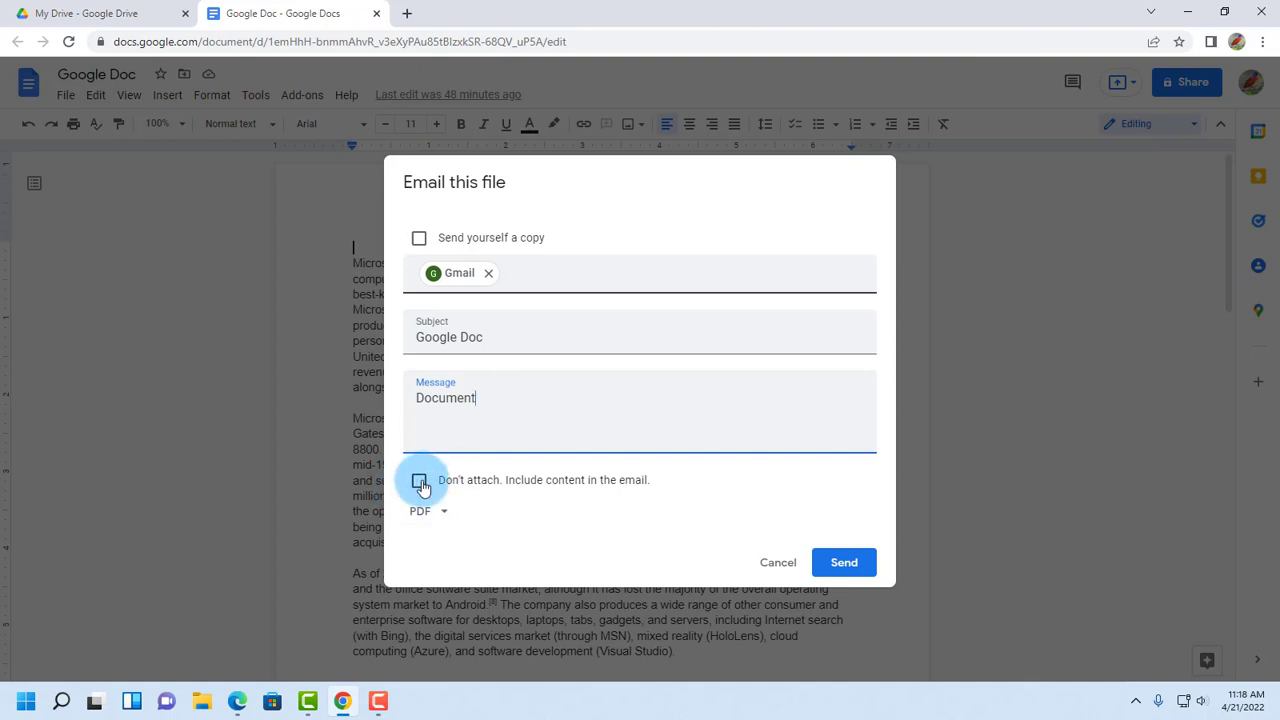
pyautogui.click(420, 480)
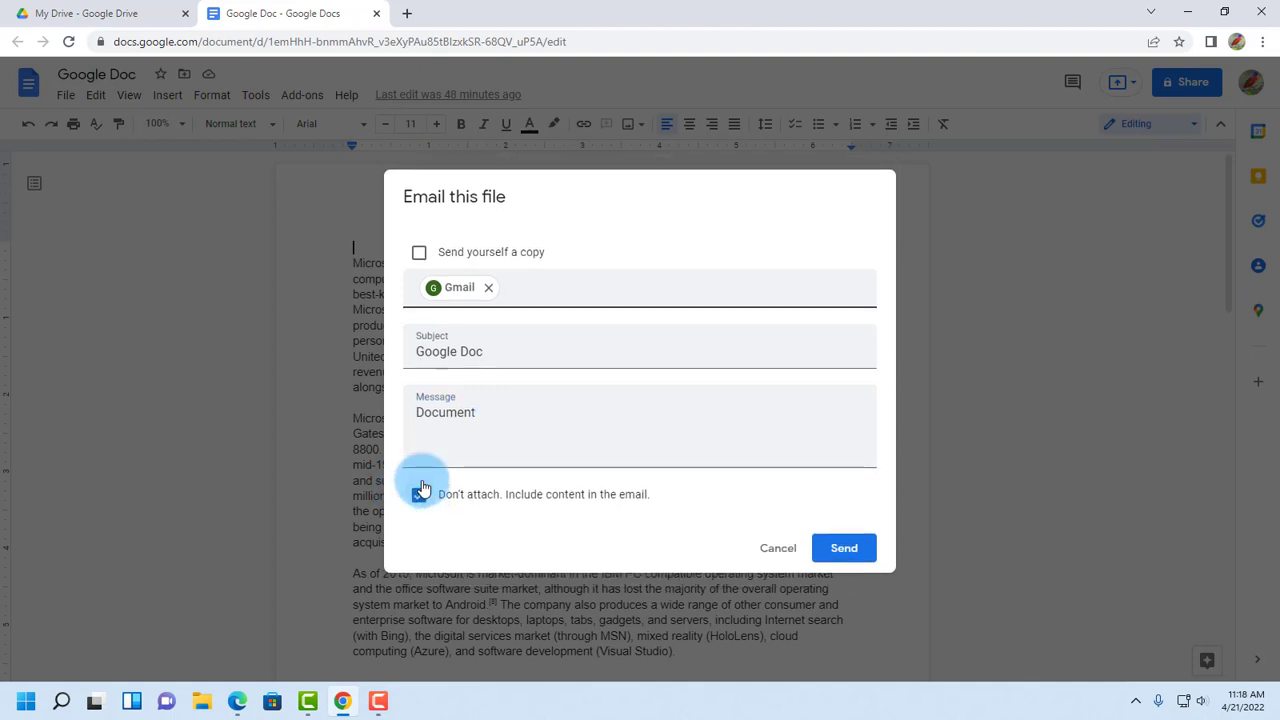
pyautogui.click(420, 494)
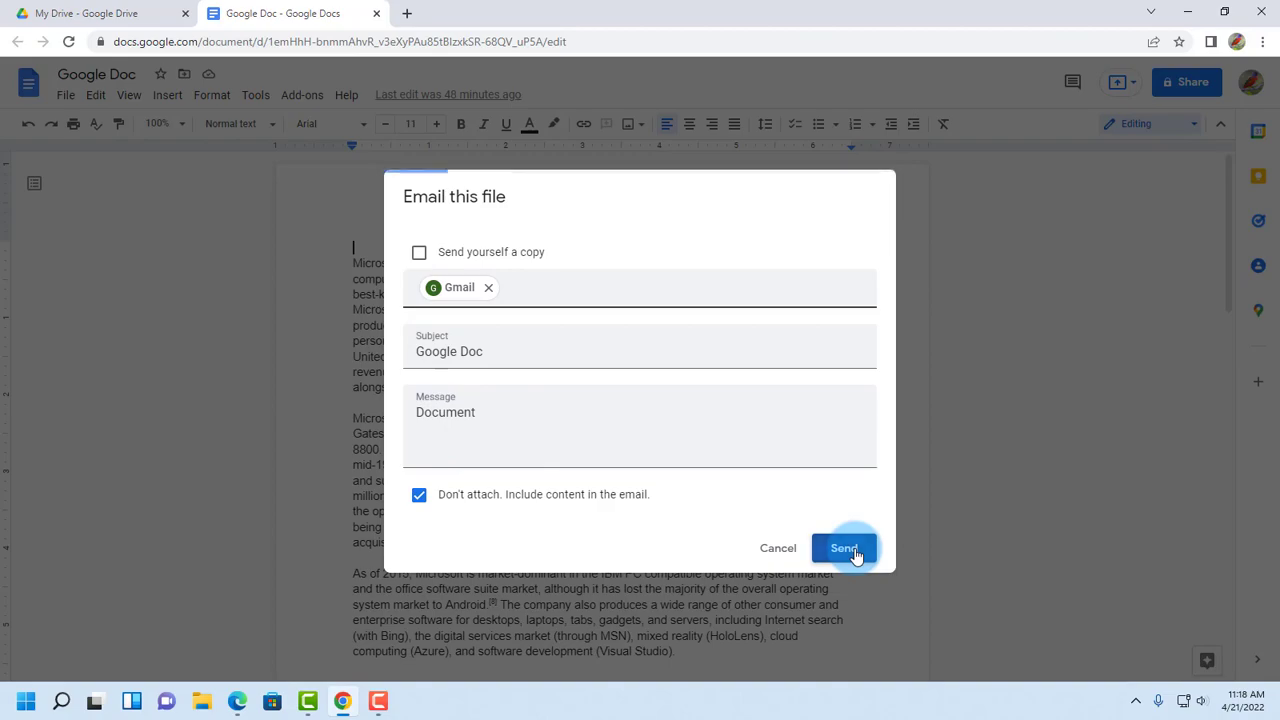
pyautogui.click(844, 548)
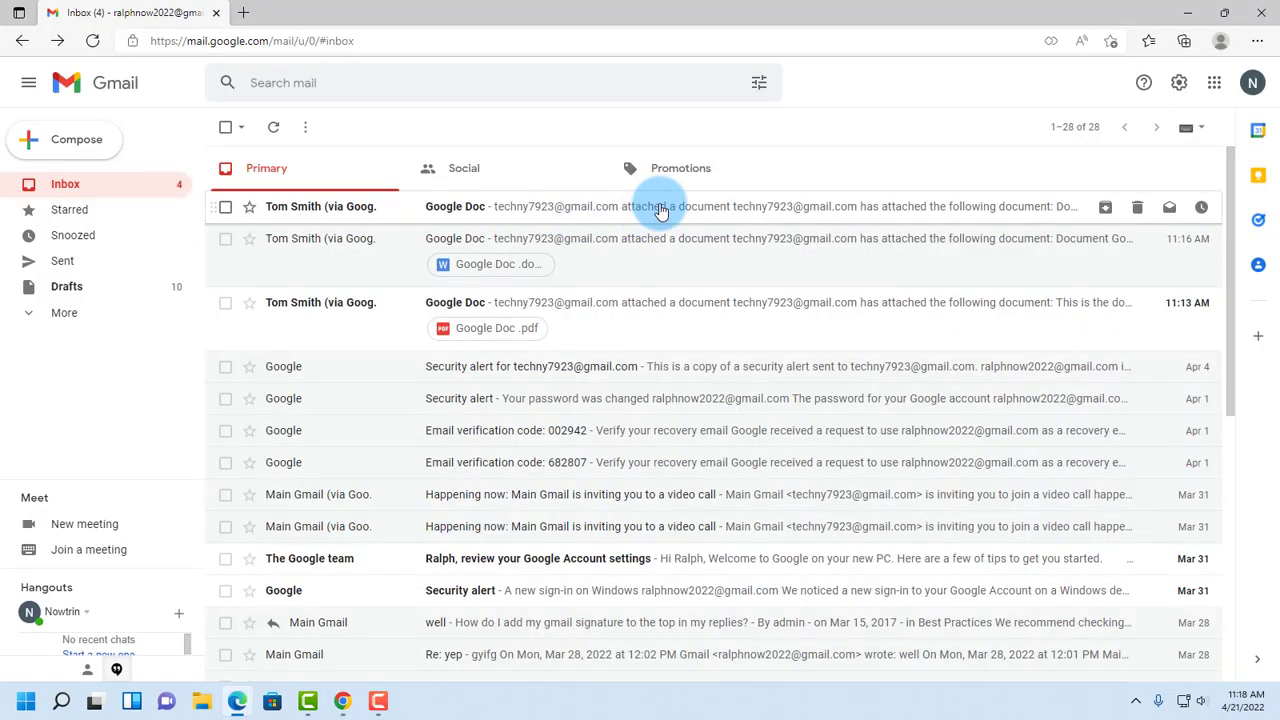
# Step: Read the newest Google Doc email showing the Microsoft Windows document text in its body
pyautogui.click(660, 206)
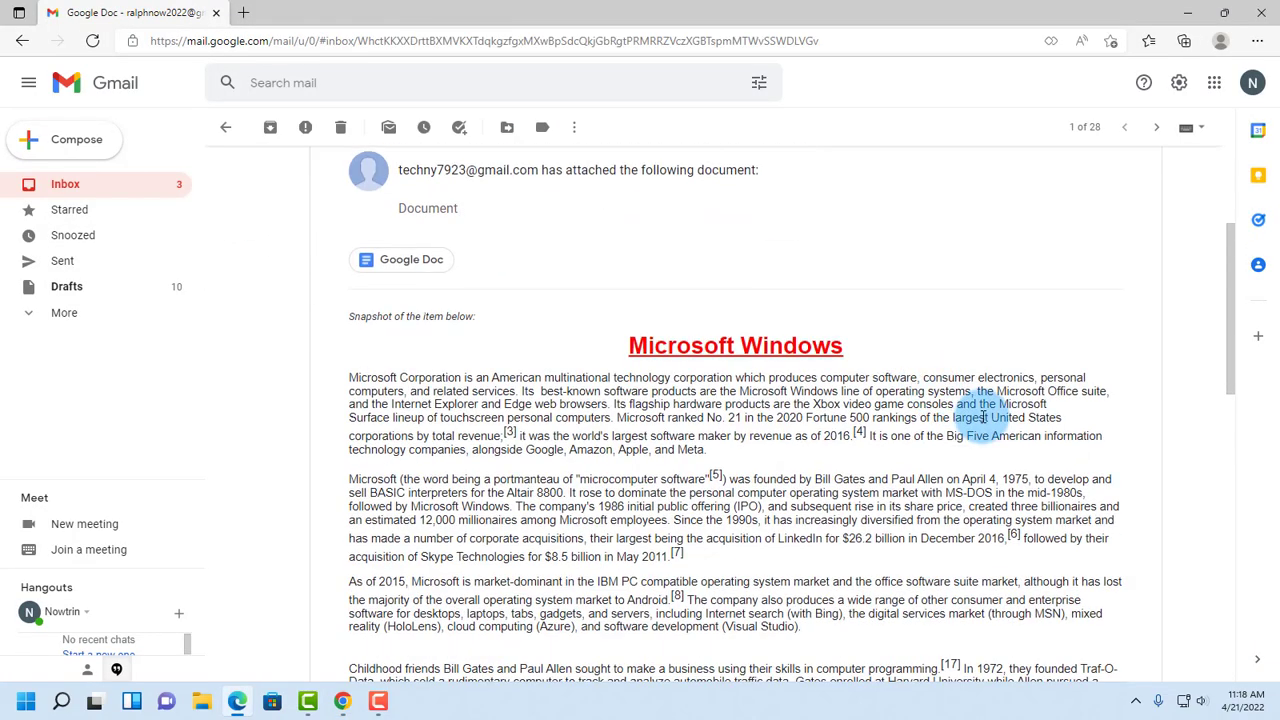
pyautogui.scroll(-3)
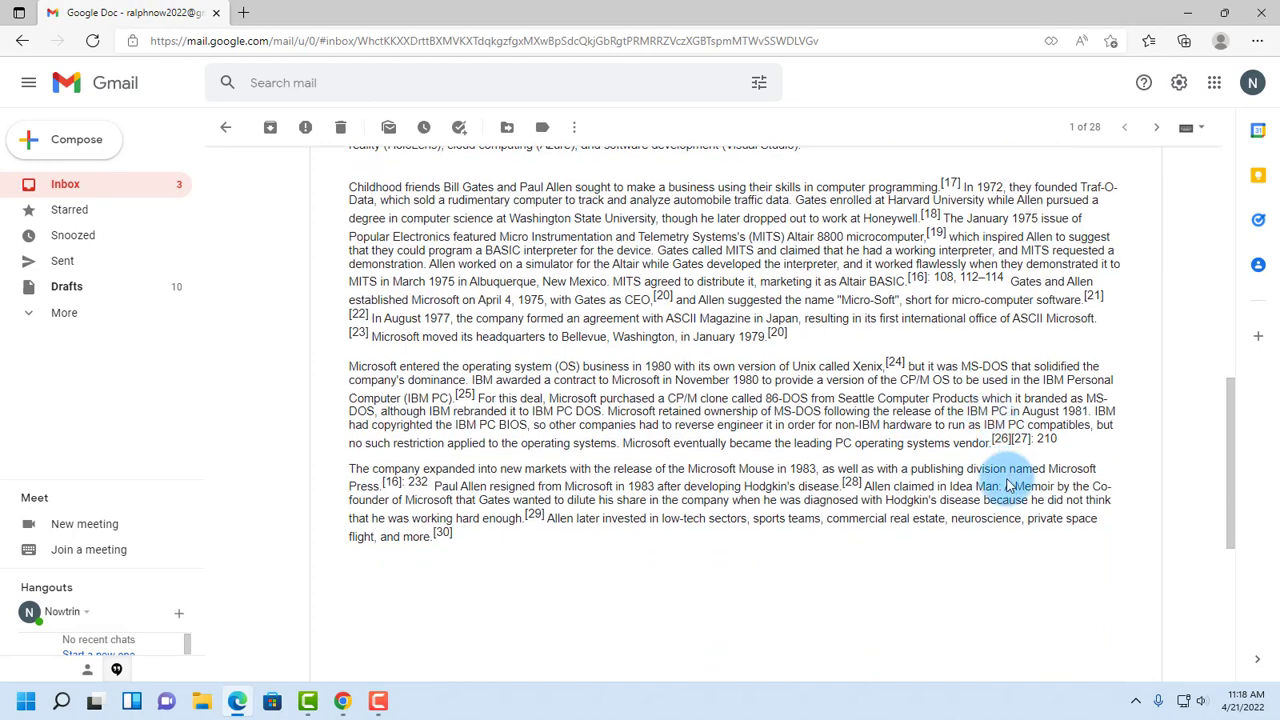